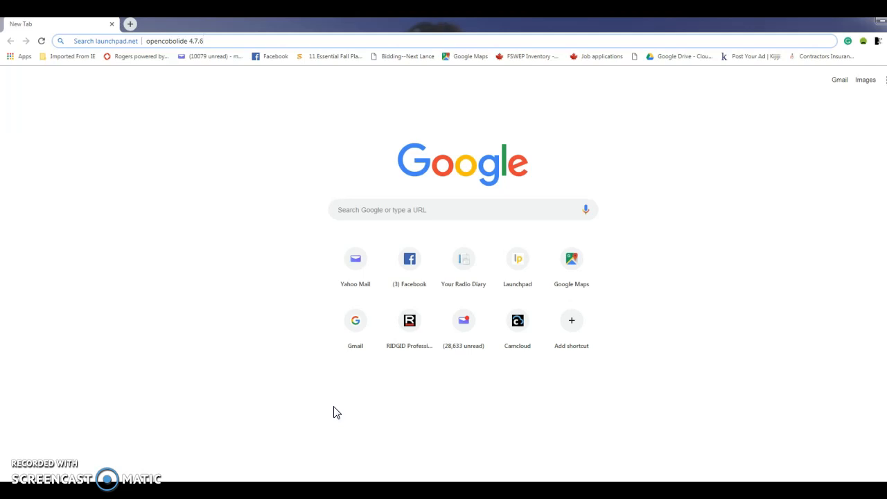
{"action": "mouse_move", "coordinate": [268, 173]}
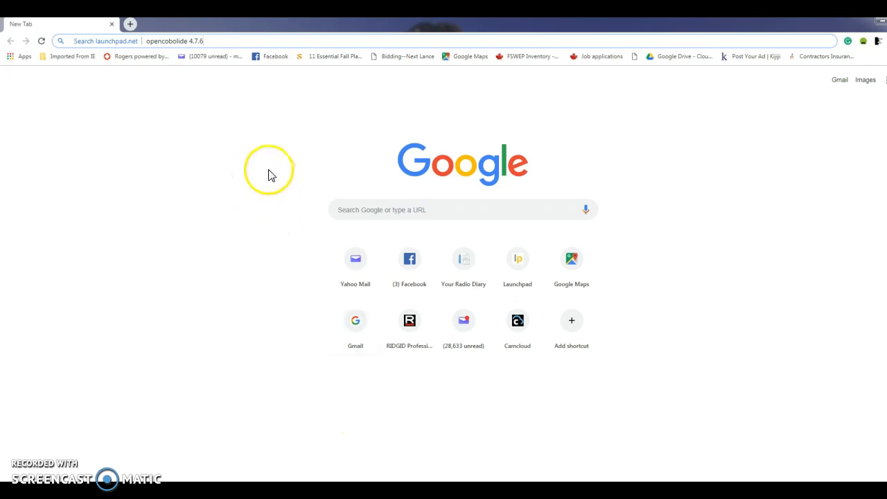
{"action": "mouse_move", "coordinate": [232, 72]}
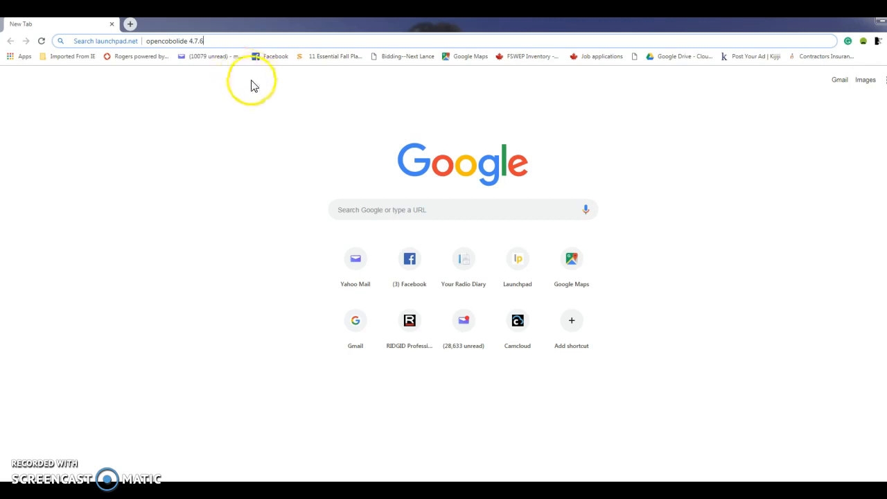
{"action": "mouse_move", "coordinate": [220, 86]}
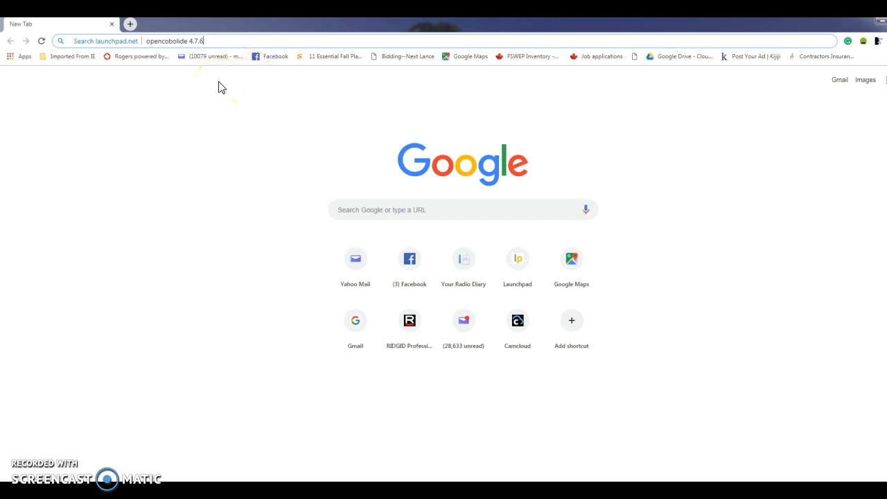
{"action": "mouse_move", "coordinate": [114, 82]}
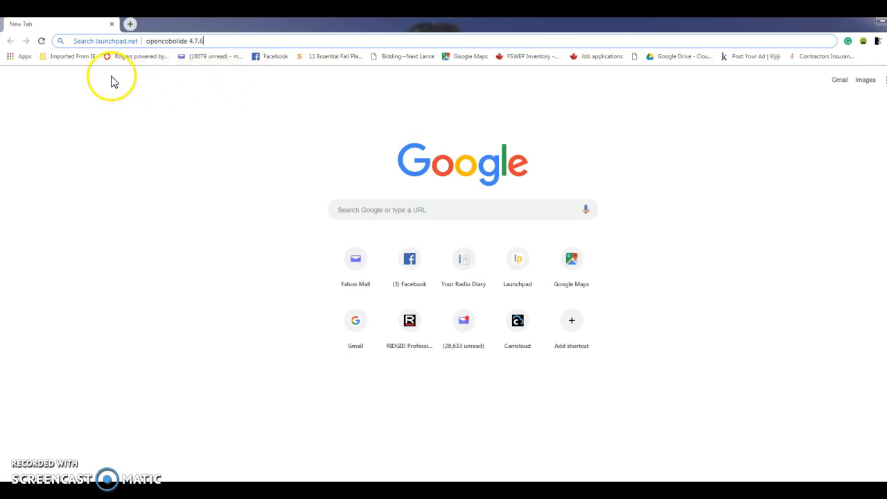
{"action": "mouse_move", "coordinate": [118, 58]}
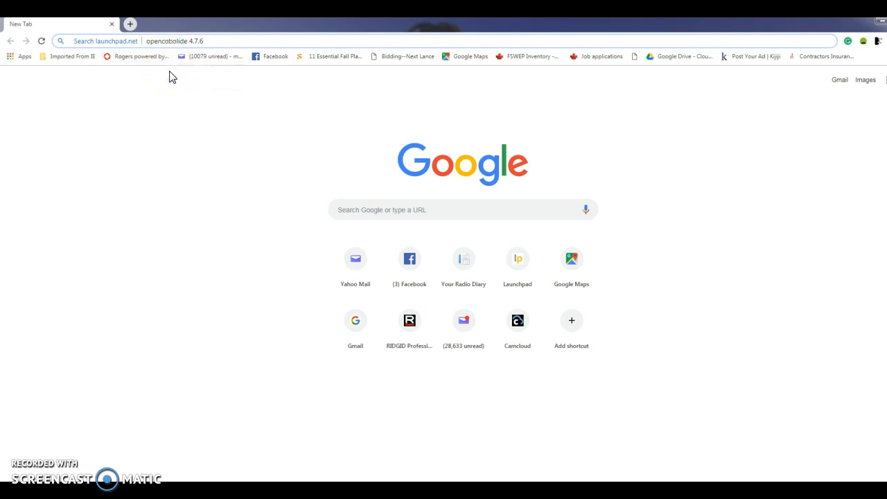
Submit the Launchpad search for opencobolide 4.7.6 to reach its release page.
{"action": "key", "text": "Return"}
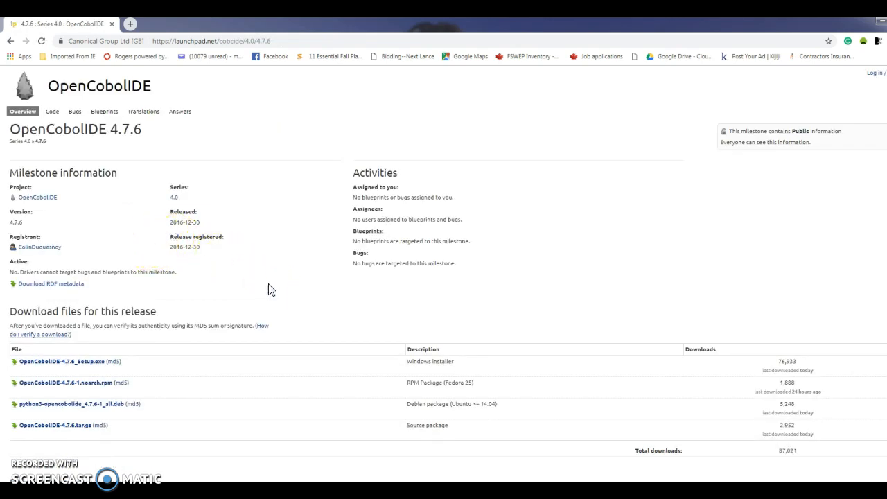
{"action": "mouse_move", "coordinate": [211, 349]}
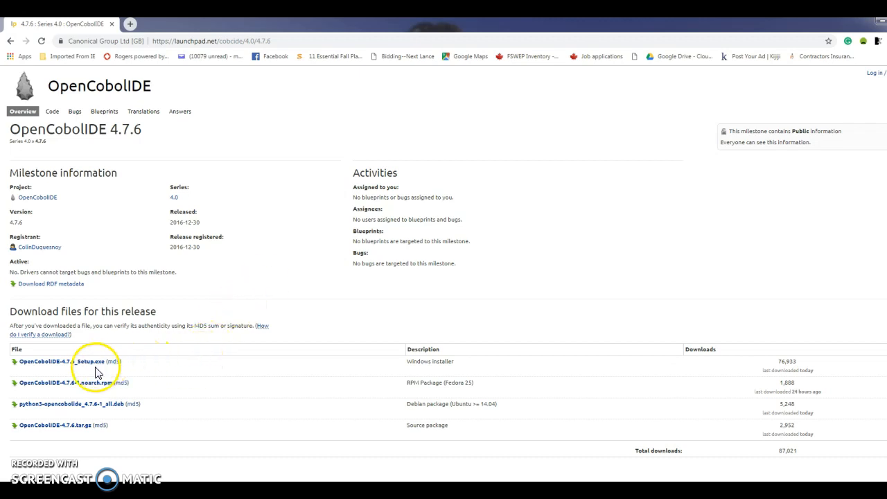
{"action": "mouse_move", "coordinate": [76, 375]}
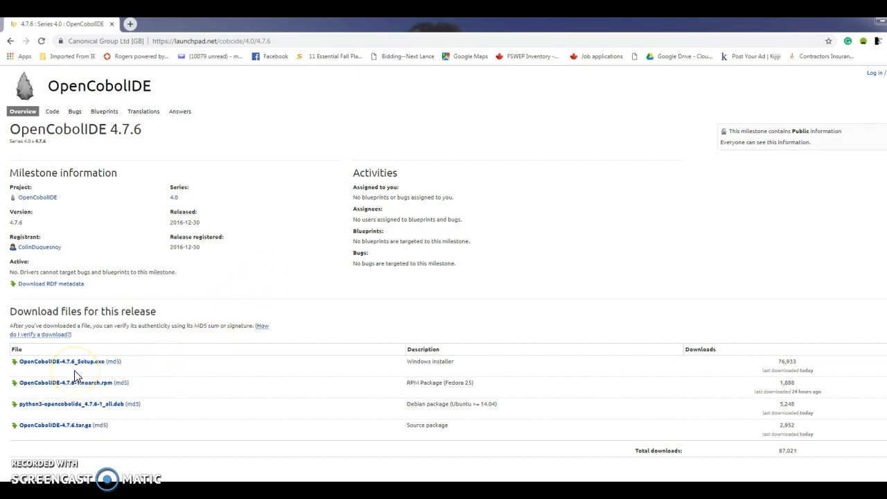
{"action": "mouse_move", "coordinate": [76, 366]}
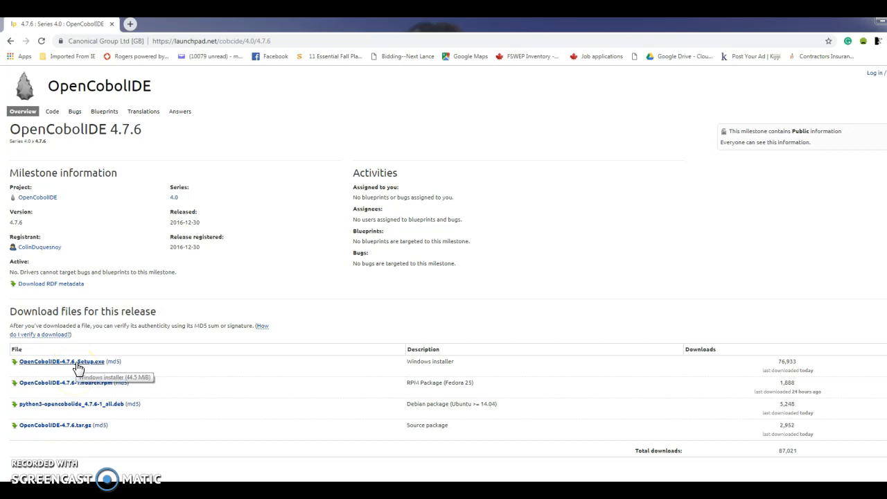
Download OpenCobolIDE-4.7.6_setup.exe from the release's download files.
{"action": "left_click", "coordinate": [61, 360]}
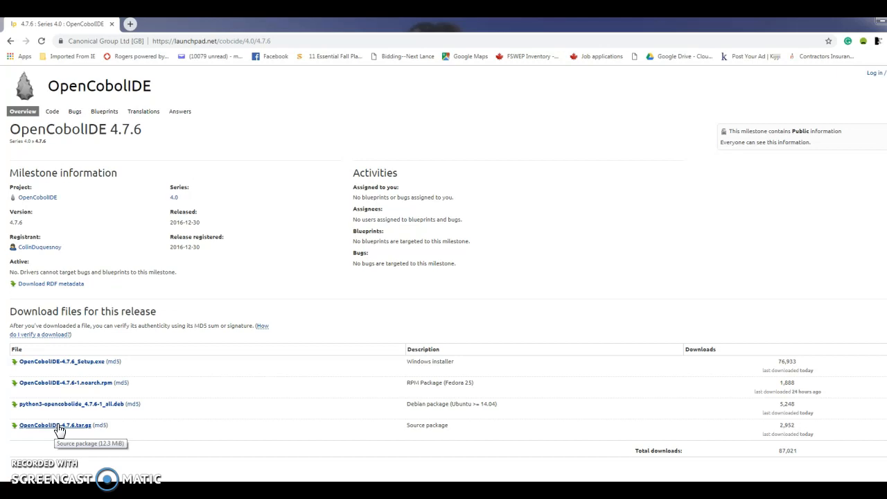
{"action": "mouse_move", "coordinate": [122, 442]}
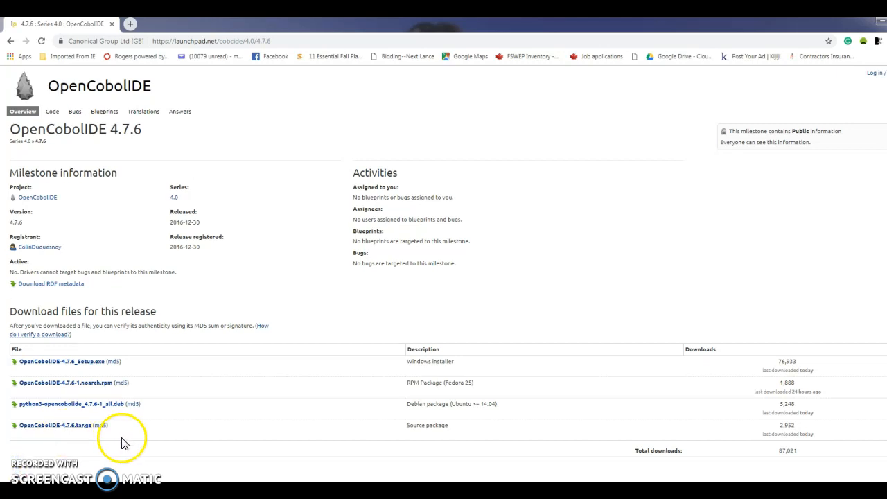
{"action": "mouse_move", "coordinate": [139, 449]}
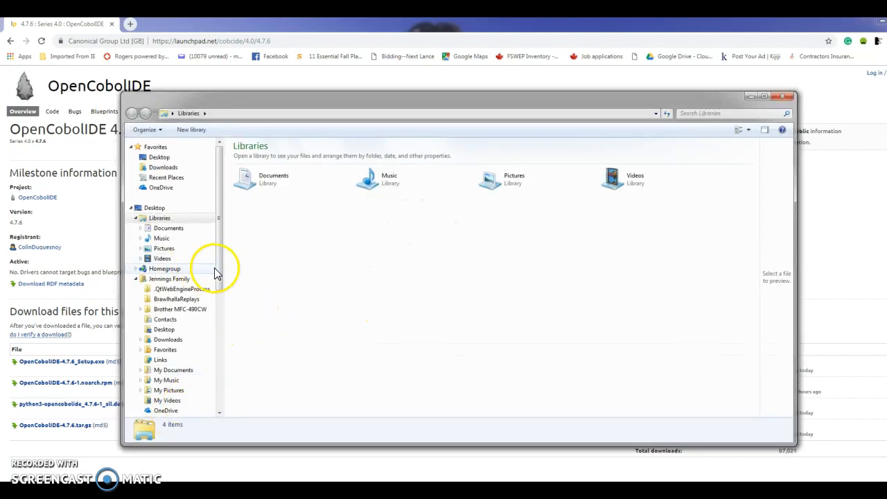
Browse C:\Cobol\Cobol Source into the OpenCobolIDE-4.7.6 test\testfiles folder of sample programs.
{"action": "scroll", "scroll_direction": "down", "scroll_amount": 3}
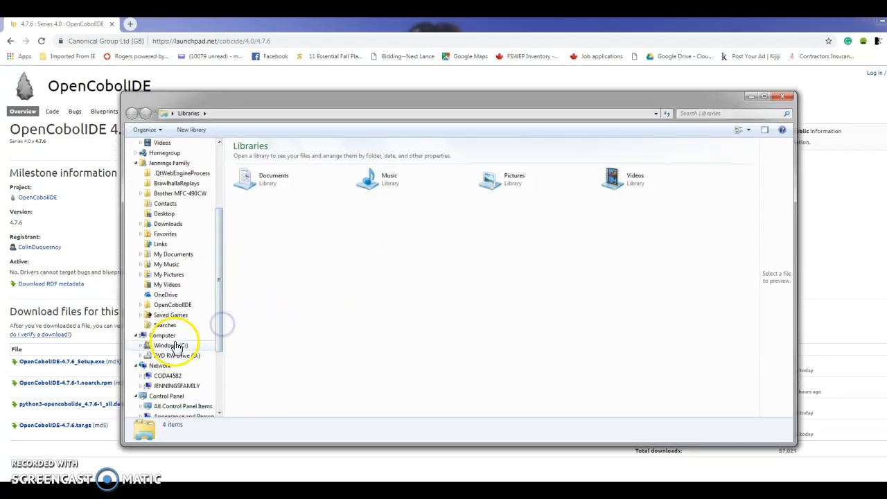
{"action": "left_click", "coordinate": [172, 345]}
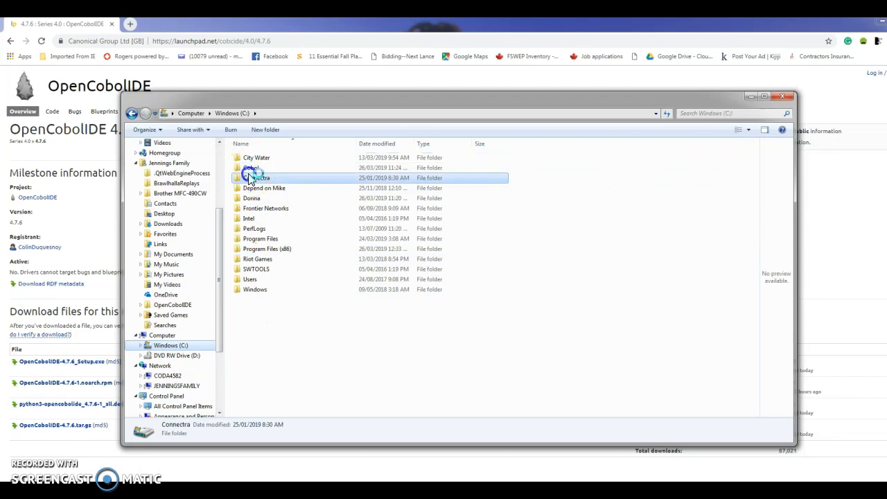
{"action": "double_click", "coordinate": [250, 168]}
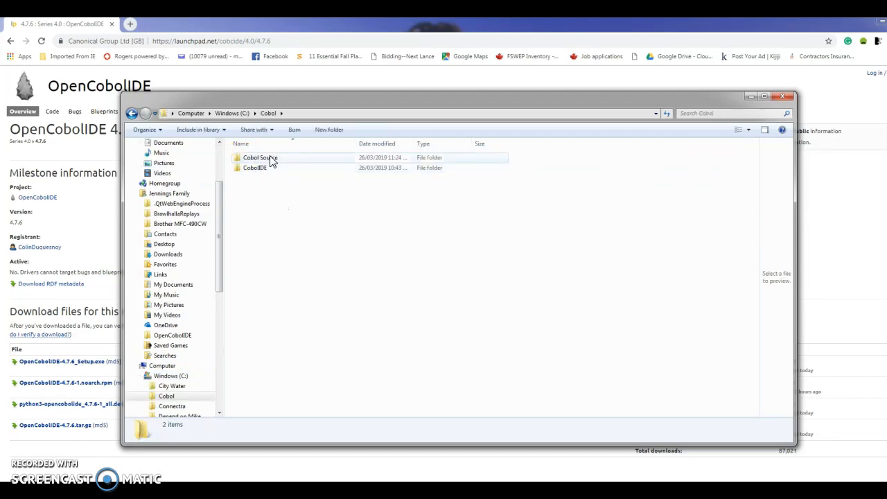
{"action": "double_click", "coordinate": [261, 158]}
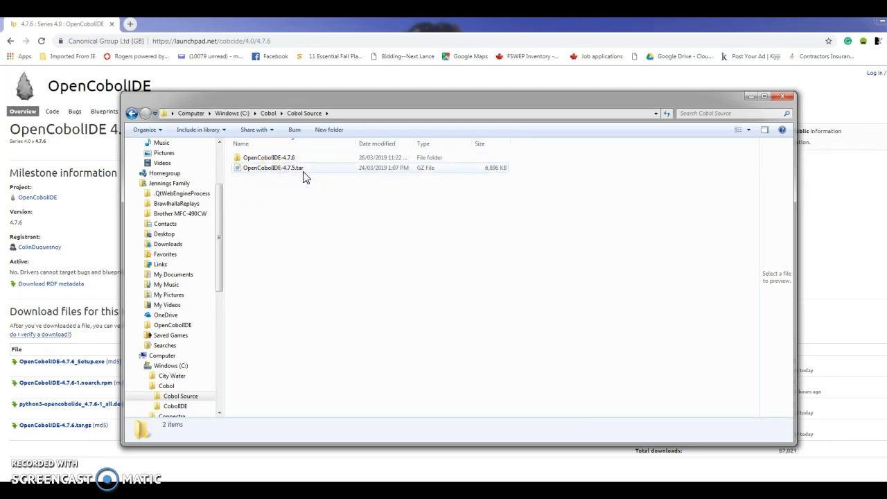
{"action": "double_click", "coordinate": [269, 158]}
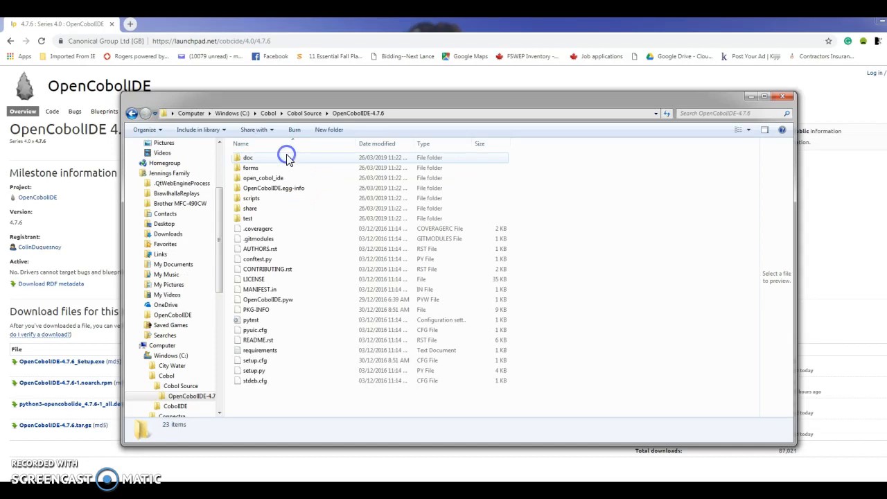
{"action": "double_click", "coordinate": [246, 219]}
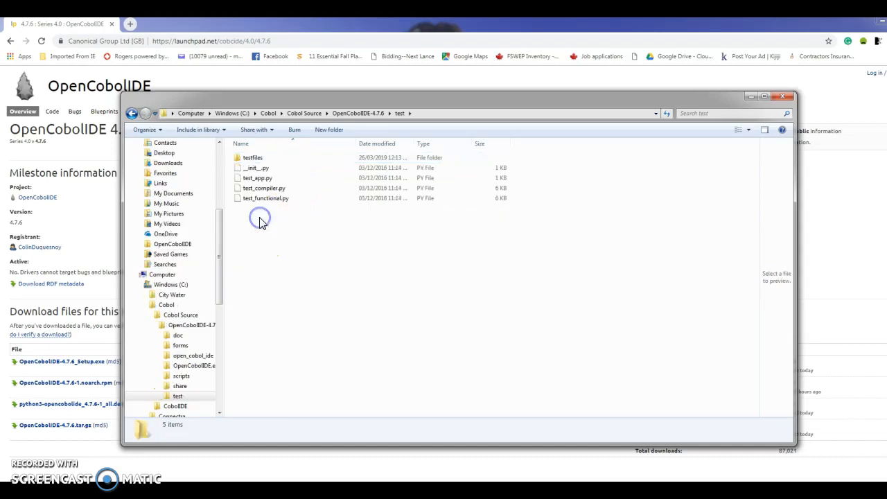
{"action": "double_click", "coordinate": [252, 158]}
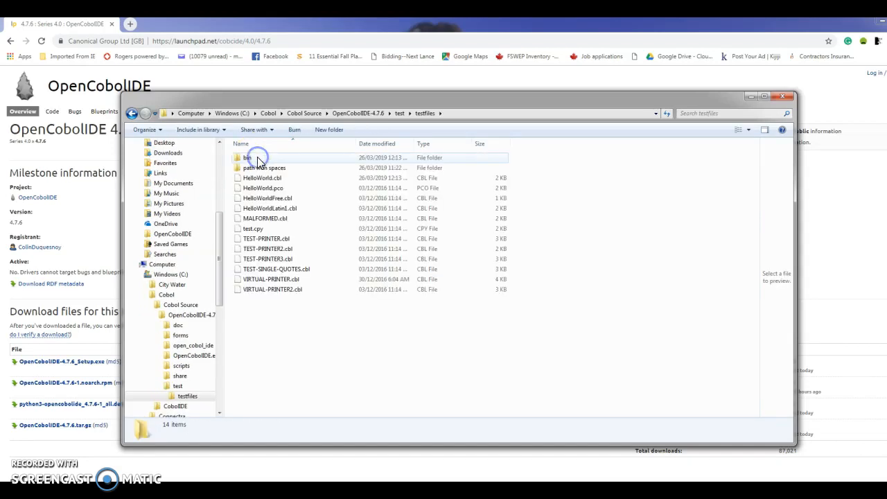
{"action": "mouse_move", "coordinate": [316, 229]}
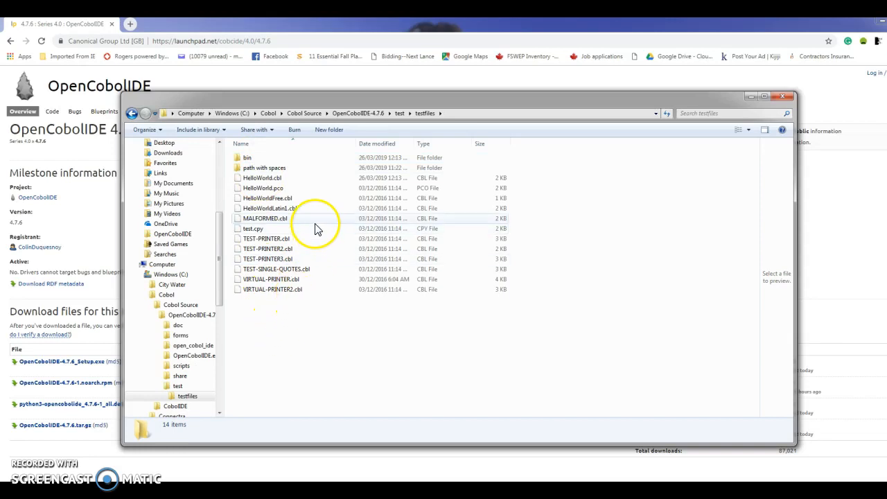
{"action": "mouse_move", "coordinate": [418, 168]}
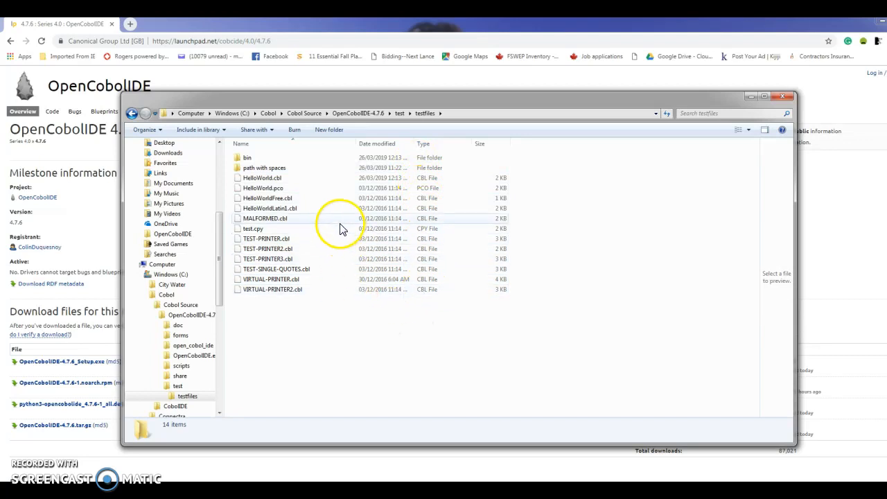
Go back up to C:\Cobol\CobolIDE and select the OpenCobolIDE-4.7.6_Setup file.
{"action": "left_click", "coordinate": [134, 114]}
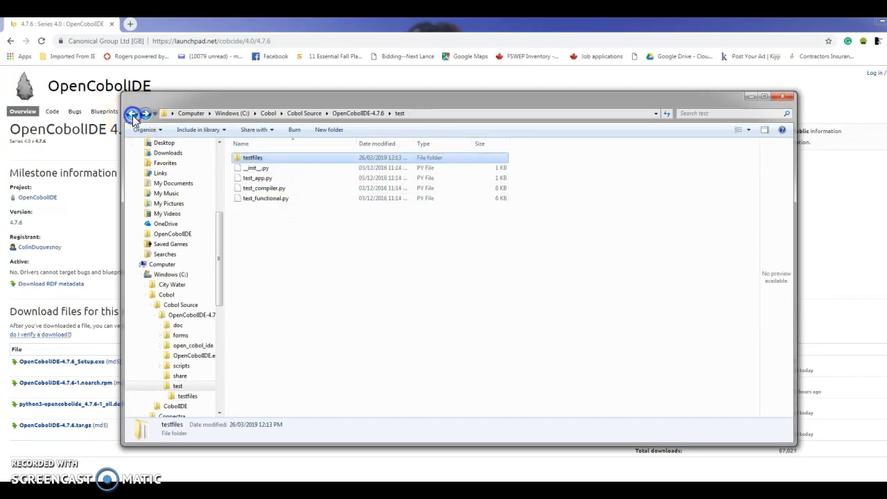
{"action": "left_click", "coordinate": [133, 114]}
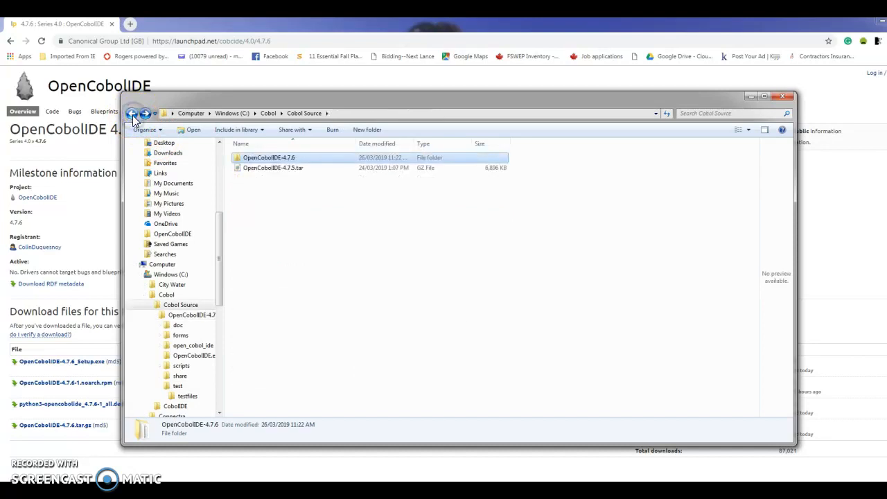
{"action": "left_click", "coordinate": [133, 114]}
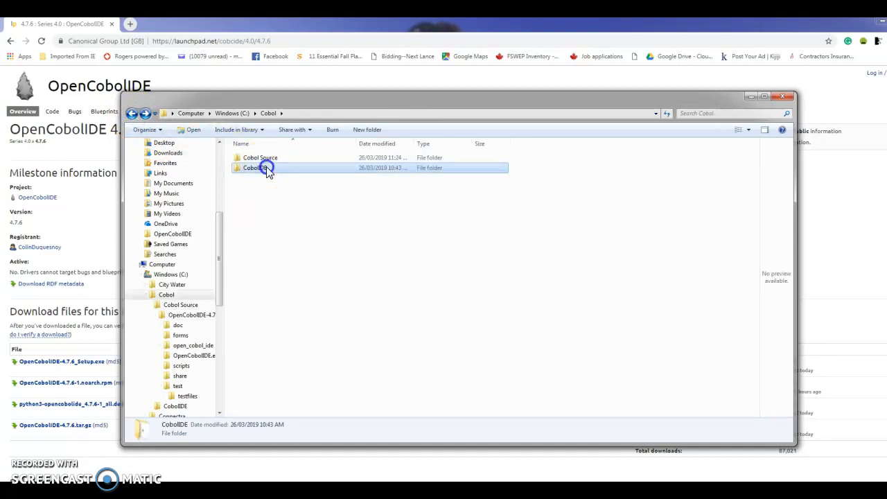
{"action": "double_click", "coordinate": [252, 168]}
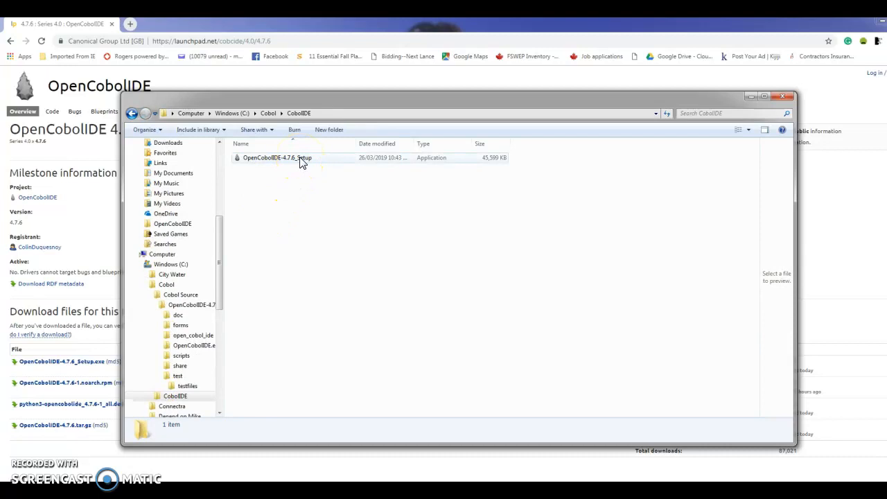
{"action": "left_click", "coordinate": [278, 157]}
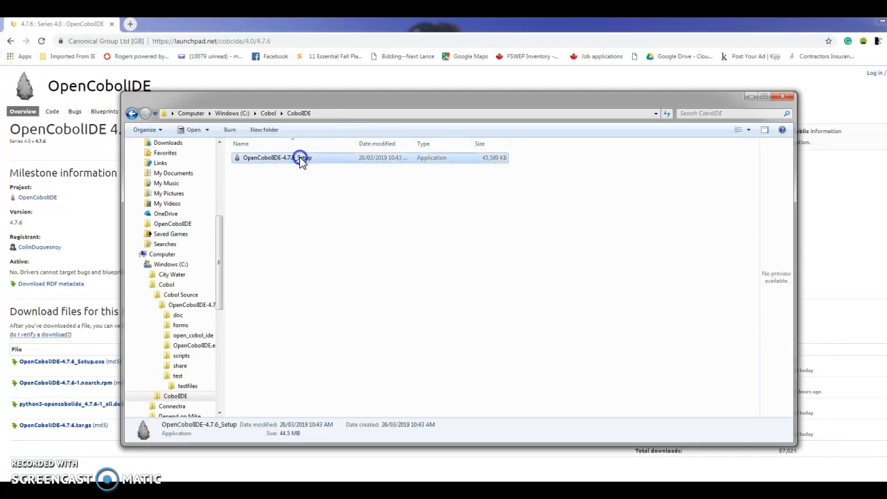
Launch the OpenCobolIDE installer, allow it to run and accept the license agreement.
{"action": "double_click", "coordinate": [277, 158]}
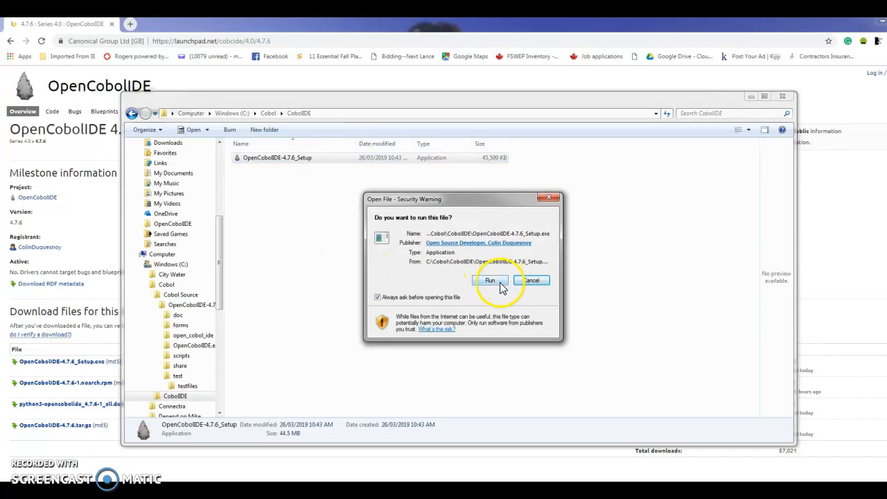
{"action": "left_click", "coordinate": [491, 280]}
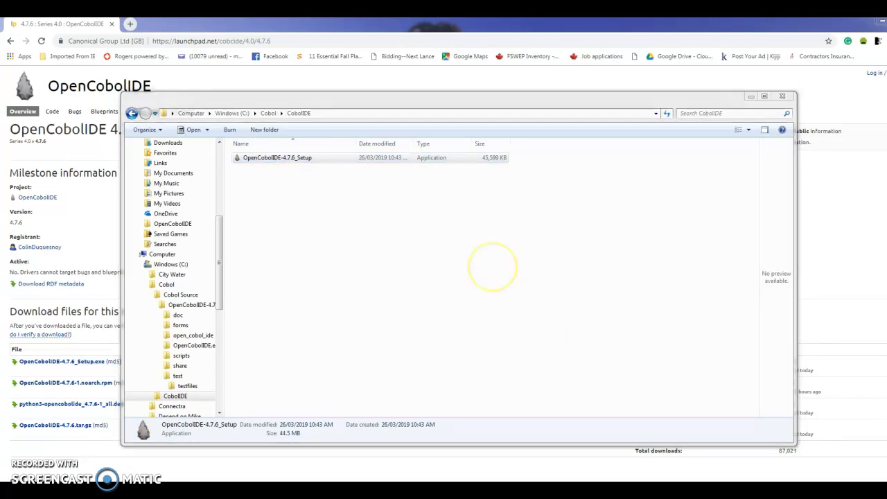
{"action": "double_click", "coordinate": [277, 158]}
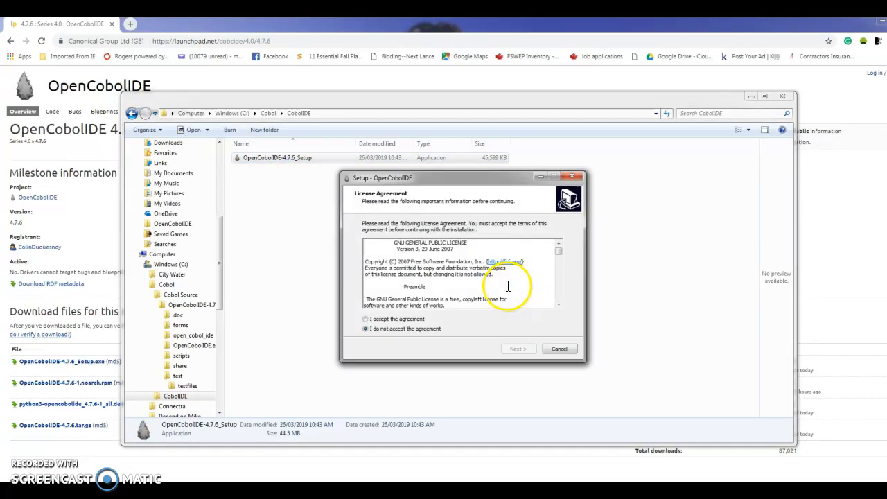
{"action": "left_click", "coordinate": [366, 319]}
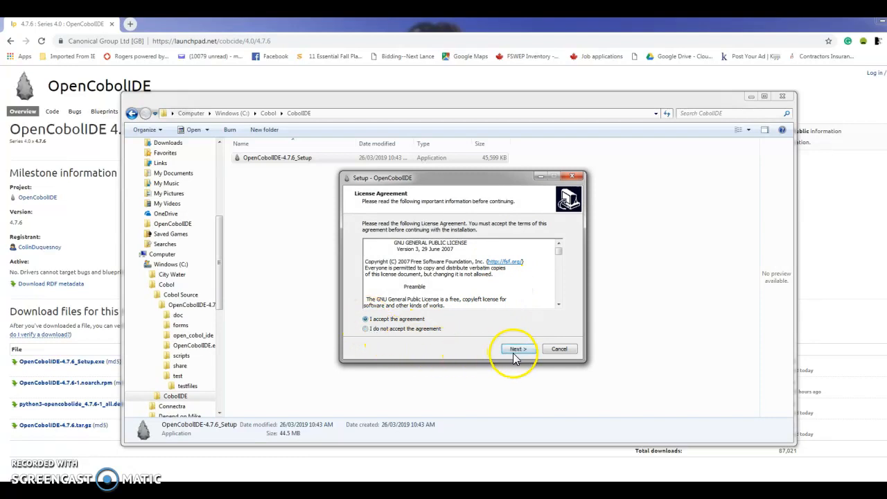
{"action": "left_click", "coordinate": [515, 349]}
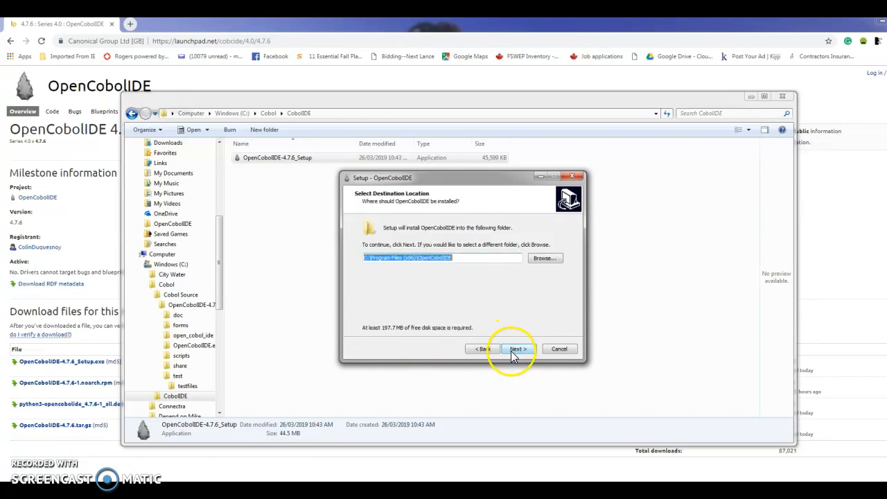
{"action": "mouse_move", "coordinate": [440, 287]}
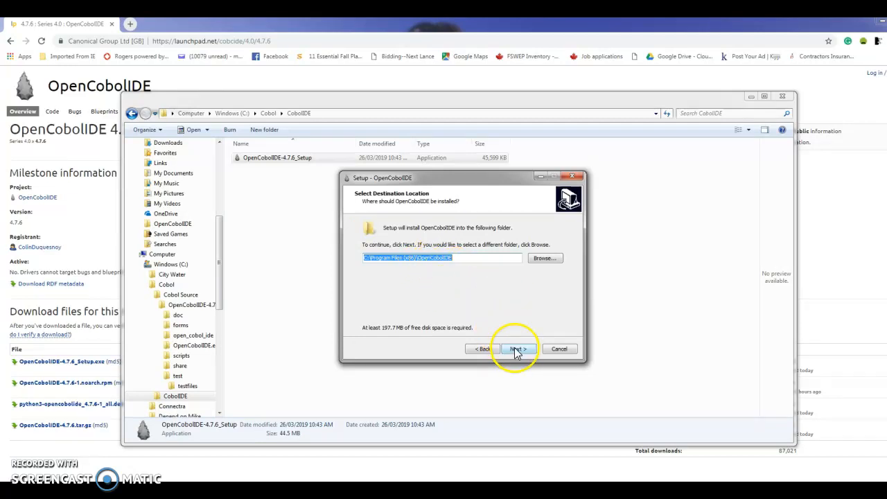
Keep the default install folder and Start Menu folder, skip the desktop shortcut, and start installing.
{"action": "left_click", "coordinate": [516, 349]}
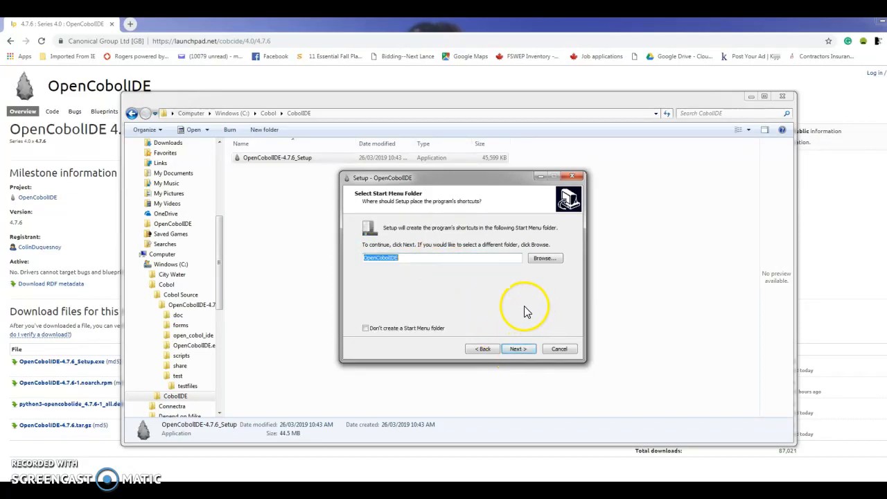
{"action": "mouse_move", "coordinate": [399, 284]}
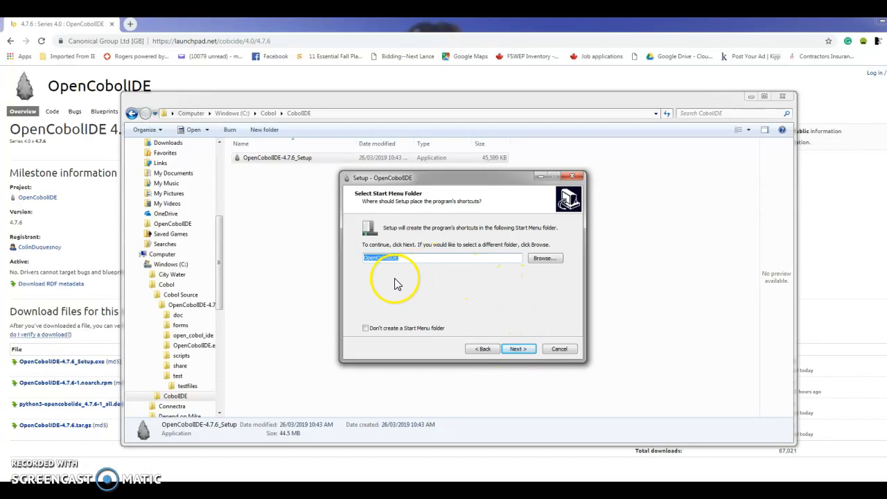
{"action": "left_click", "coordinate": [518, 349]}
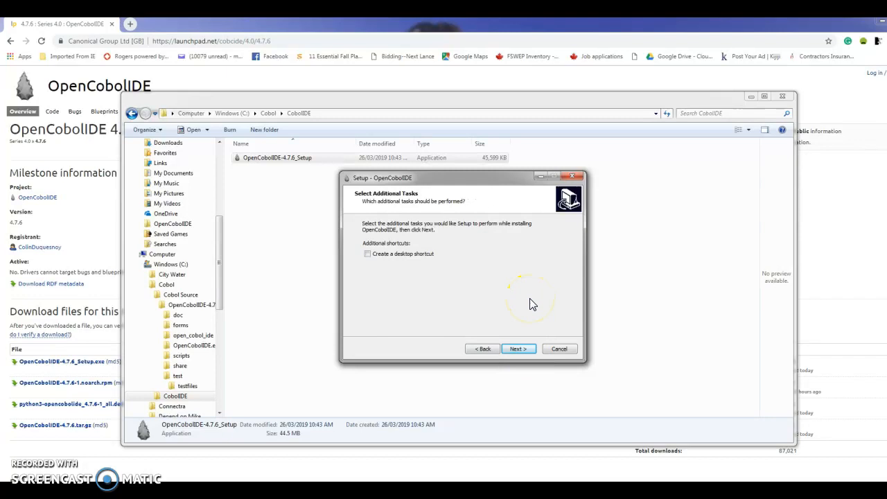
{"action": "mouse_move", "coordinate": [518, 349]}
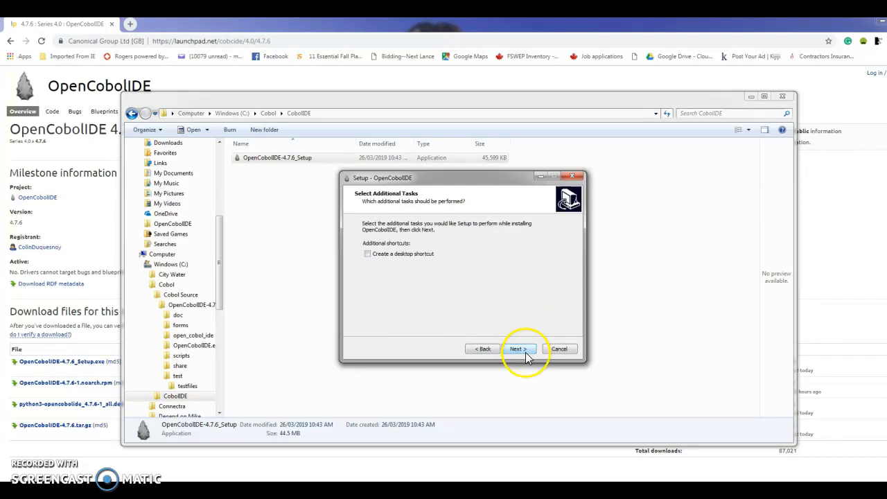
{"action": "left_click", "coordinate": [518, 349]}
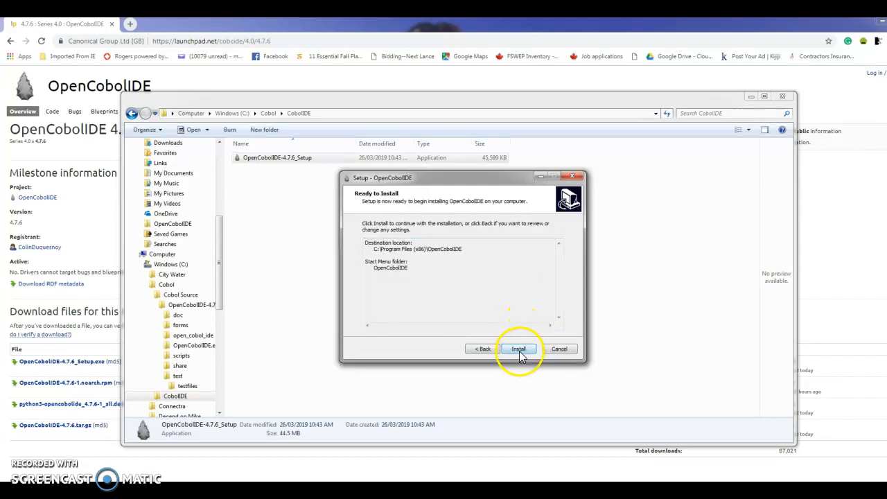
{"action": "left_click", "coordinate": [519, 349]}
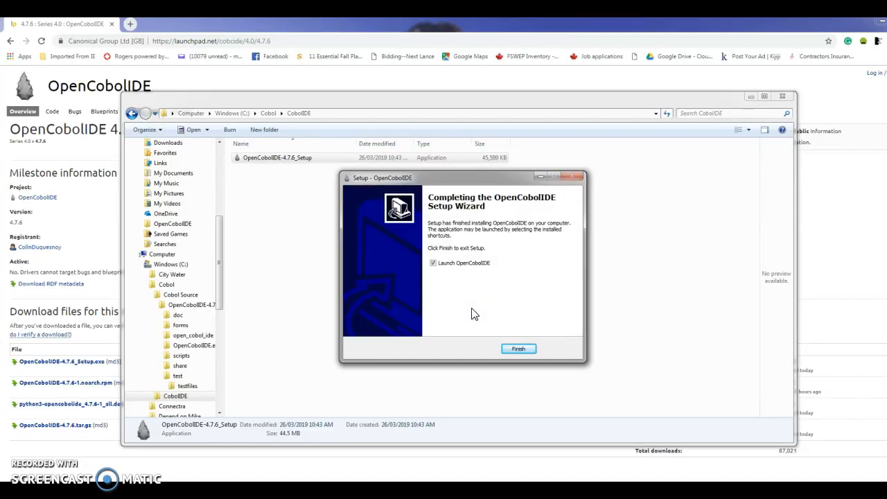
Finish the setup wizard with 'Launch OpenCobolIDE' left checked.
{"action": "left_click", "coordinate": [519, 350]}
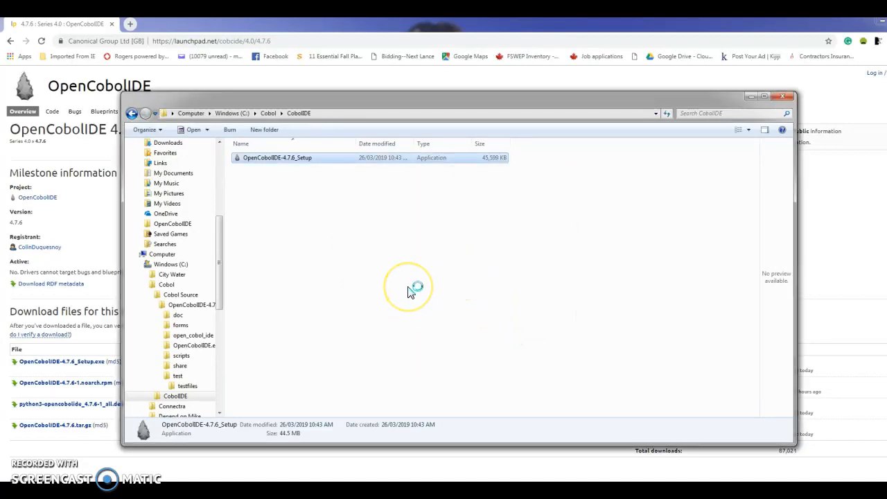
{"action": "mouse_move", "coordinate": [451, 243]}
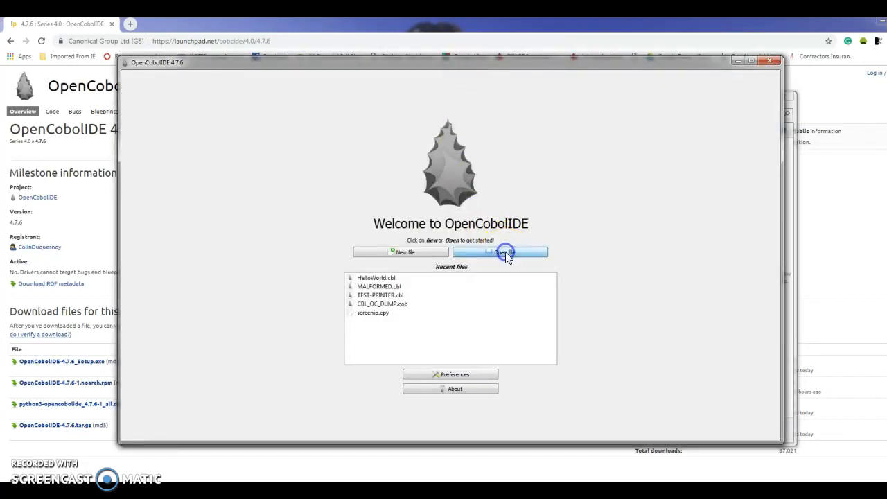
Open the HelloWorld.cbl sample from the testfiles folder in the editor.
{"action": "left_click", "coordinate": [500, 252]}
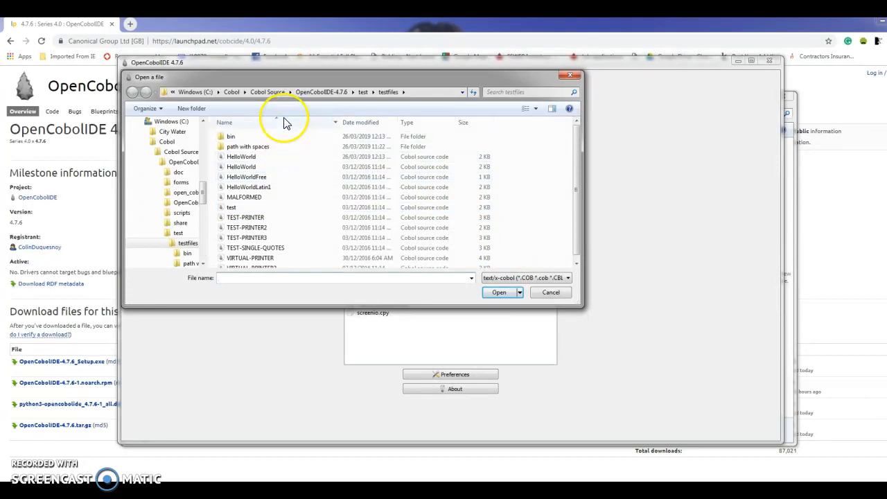
{"action": "mouse_move", "coordinate": [407, 175]}
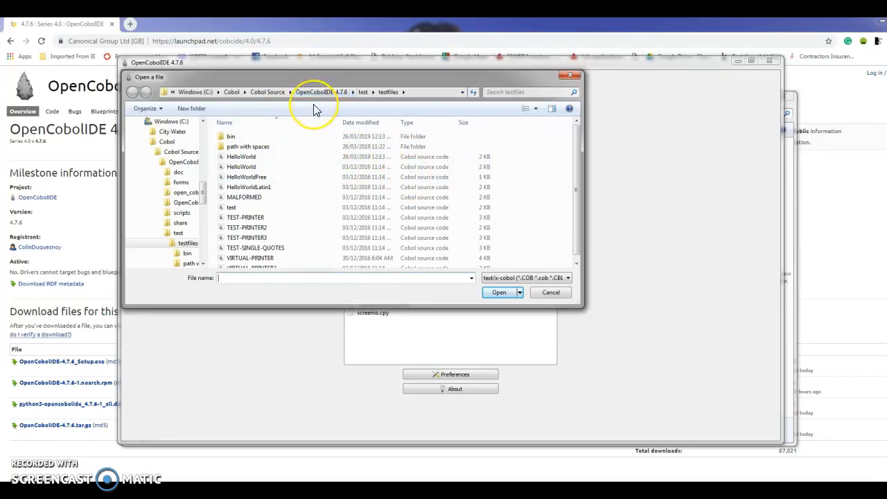
{"action": "mouse_move", "coordinate": [391, 97]}
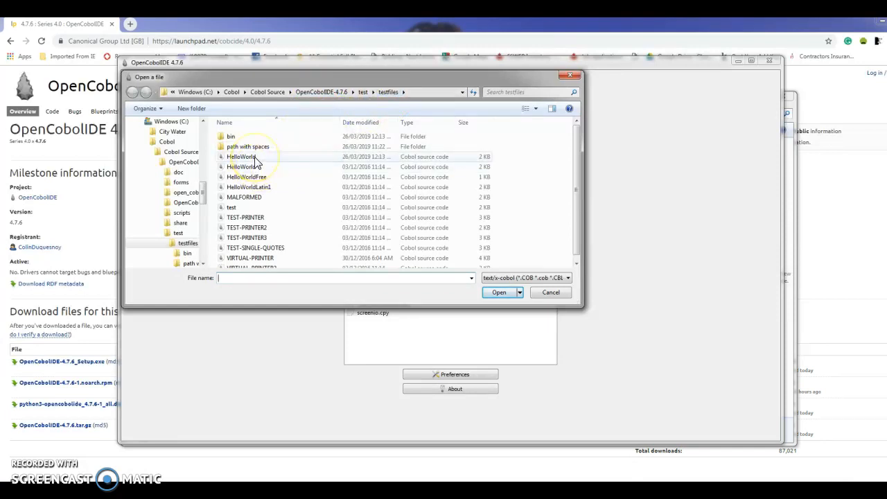
{"action": "left_click", "coordinate": [242, 155]}
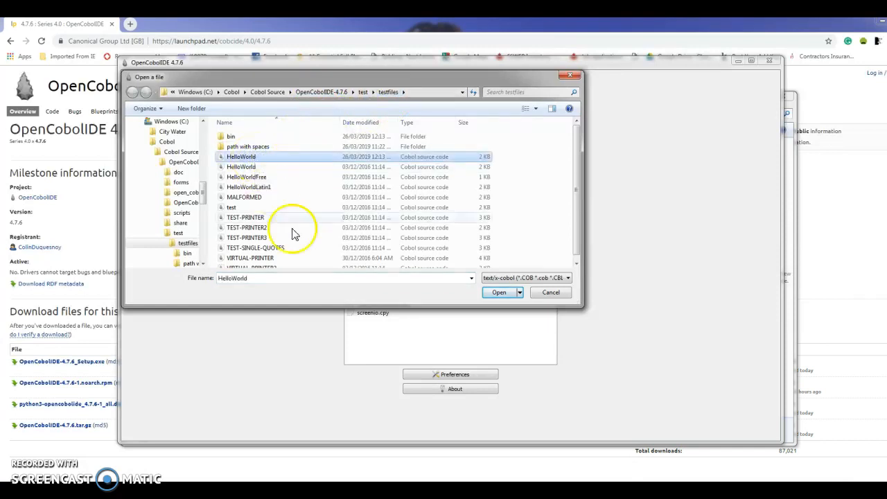
{"action": "mouse_move", "coordinate": [499, 291]}
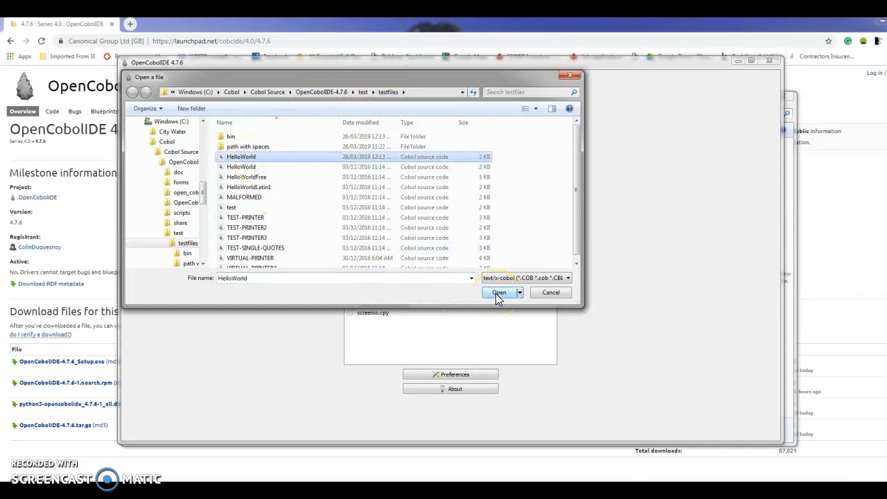
{"action": "left_click", "coordinate": [499, 291]}
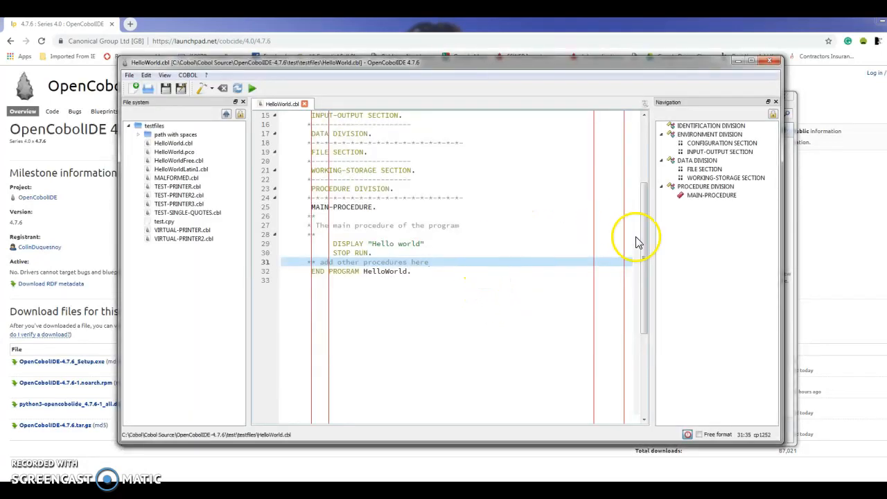
Review HelloWorld.cbl from its top, then compile it from the COBOL menu.
{"action": "scroll", "scroll_direction": "up", "scroll_amount": 3}
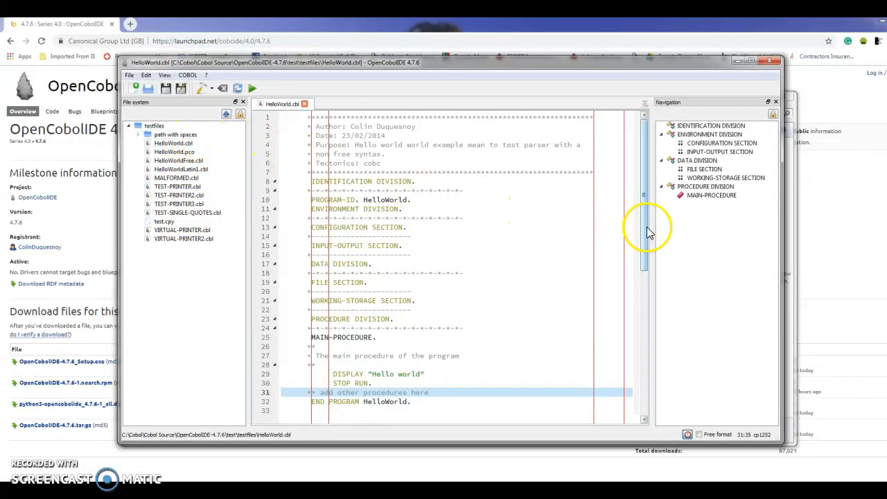
{"action": "scroll", "scroll_direction": "down", "scroll_amount": 3}
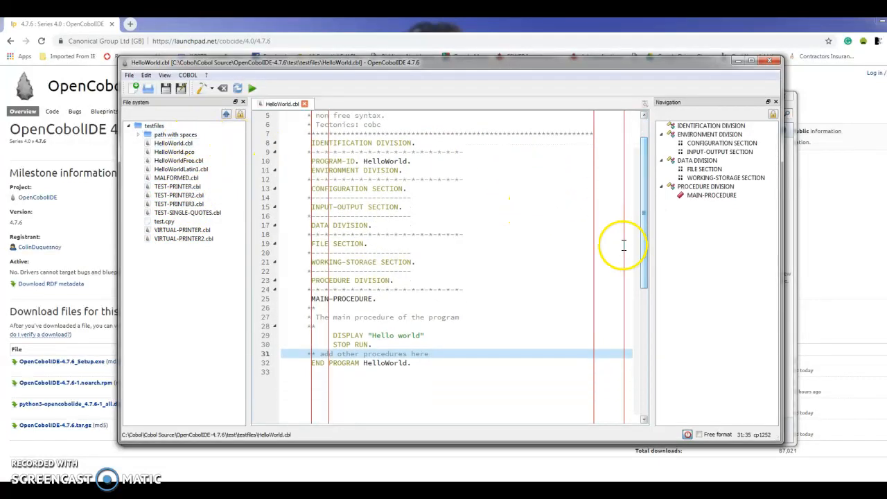
{"action": "mouse_move", "coordinate": [466, 253]}
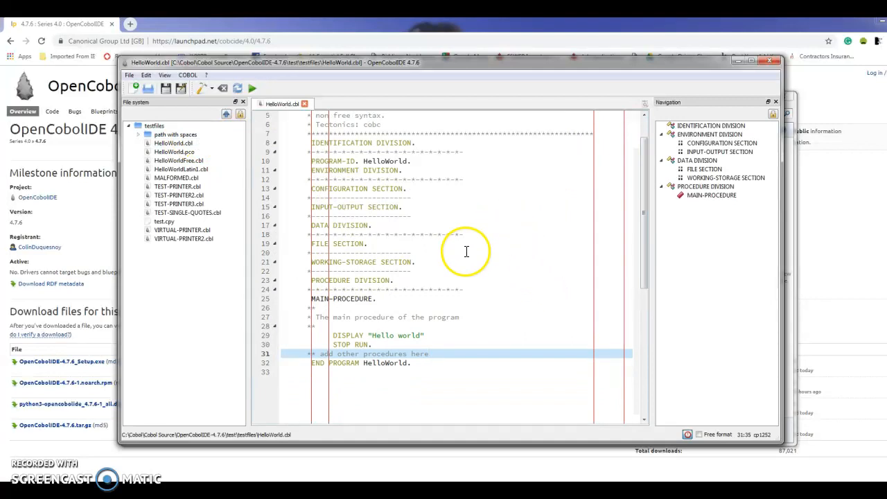
{"action": "mouse_move", "coordinate": [640, 238]}
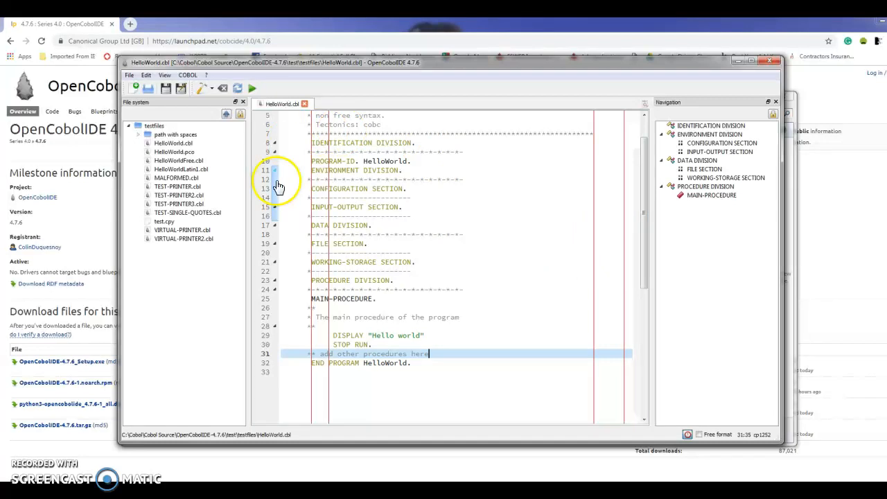
{"action": "left_click", "coordinate": [187, 75]}
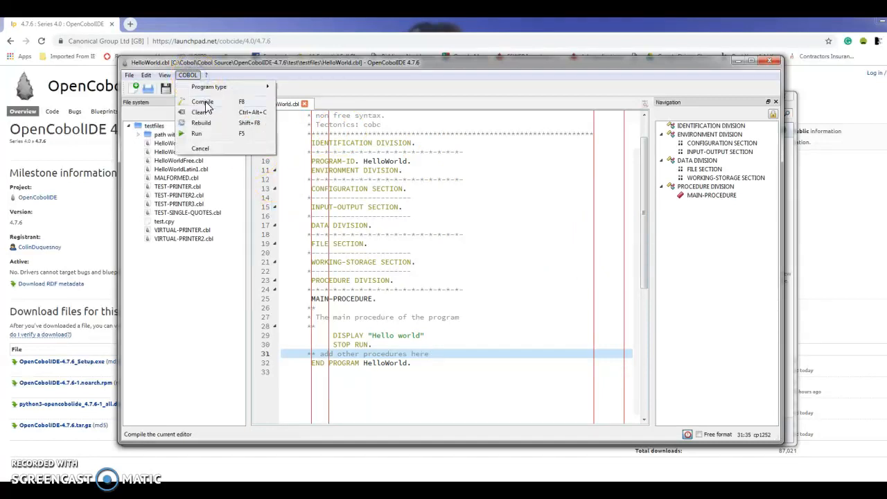
{"action": "left_click", "coordinate": [203, 102]}
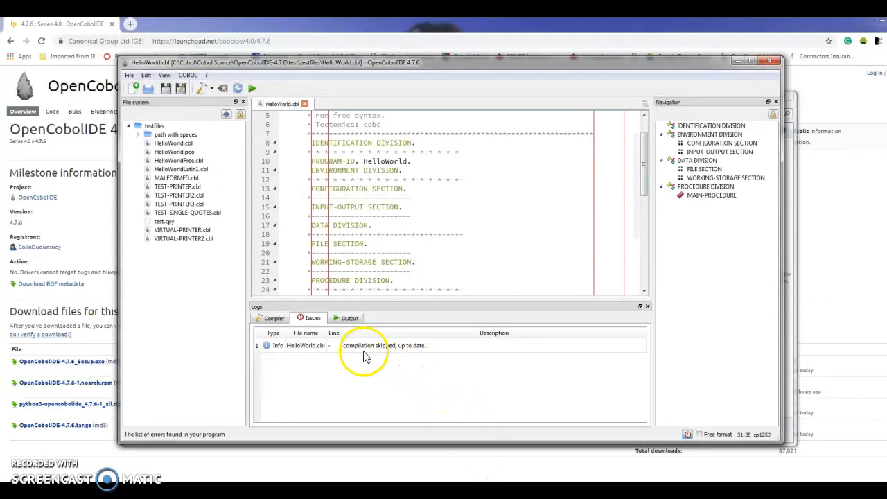
{"action": "mouse_move", "coordinate": [429, 359]}
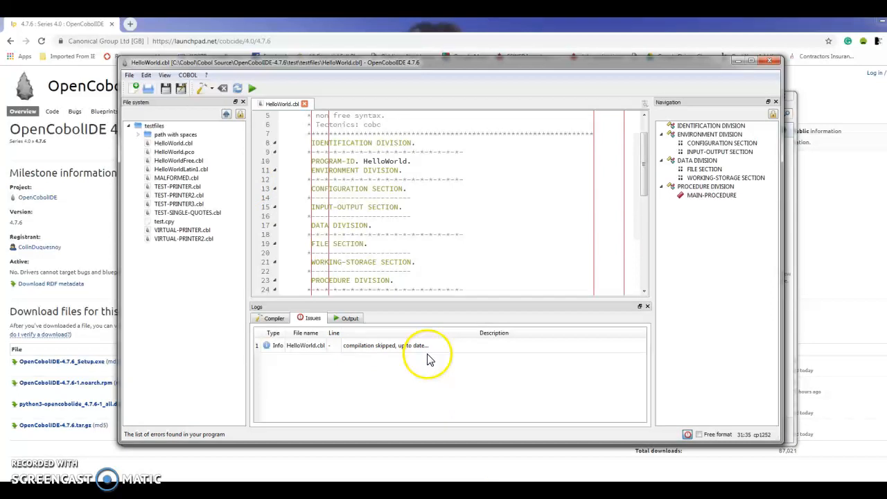
{"action": "mouse_move", "coordinate": [366, 359]}
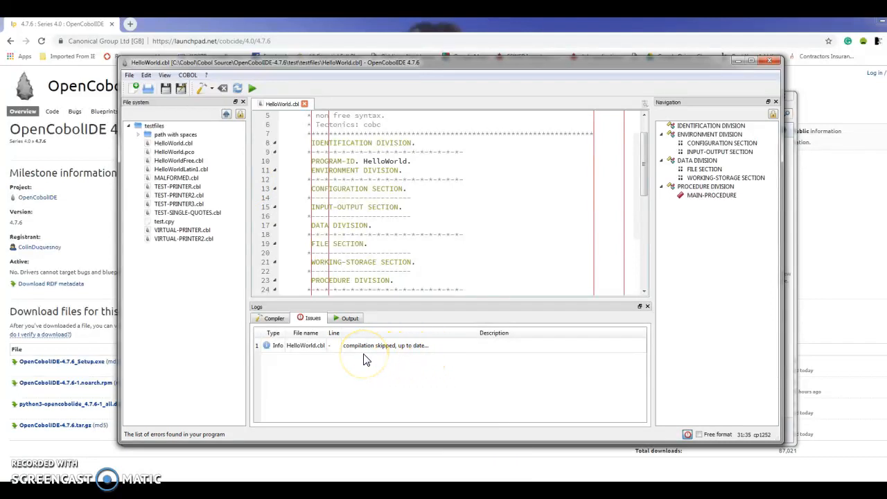
{"action": "mouse_move", "coordinate": [690, 205]}
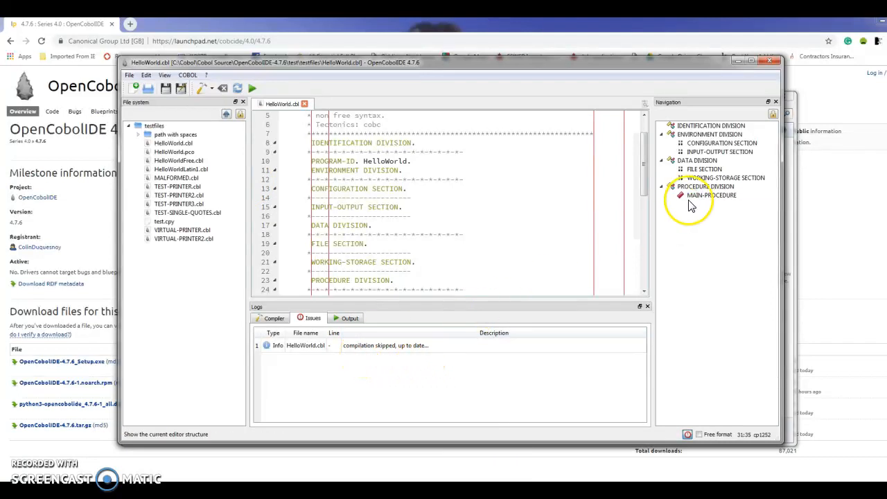
Jump to the MAIN-PROCEDURE paragraph via the Navigator panel.
{"action": "left_click", "coordinate": [709, 194]}
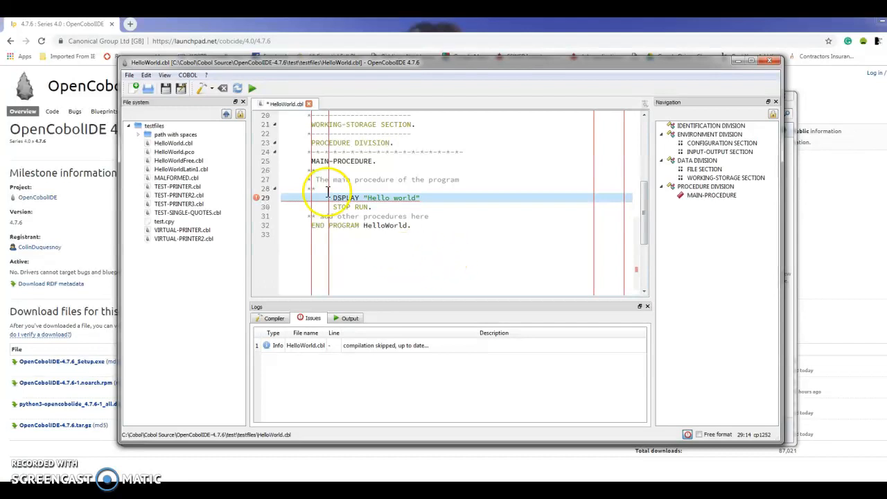
Compile HelloWorld.cbl, logging the unknown-statement error on line 29.
{"action": "left_click", "coordinate": [187, 75]}
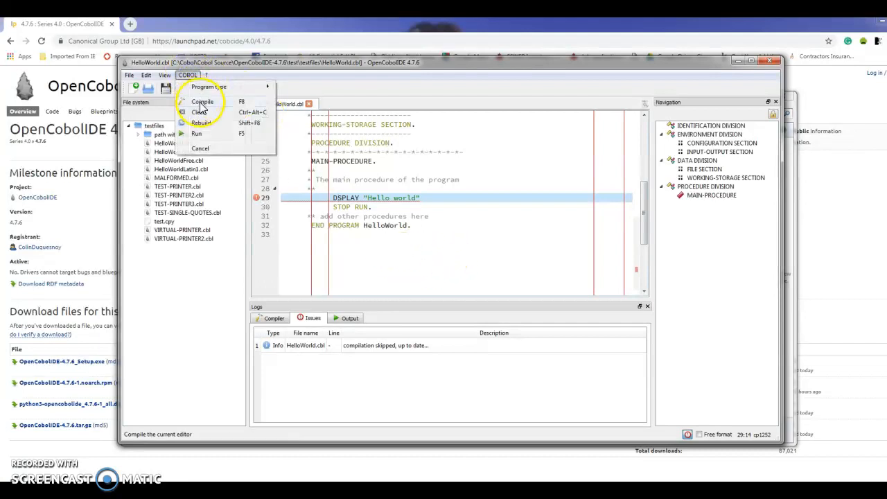
{"action": "left_click", "coordinate": [202, 102]}
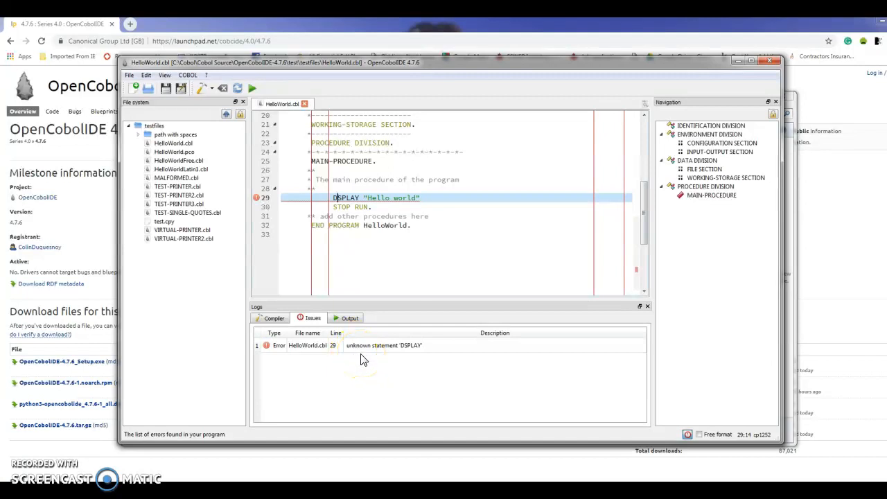
{"action": "mouse_move", "coordinate": [399, 360]}
{"action": "type", "text": "I"}
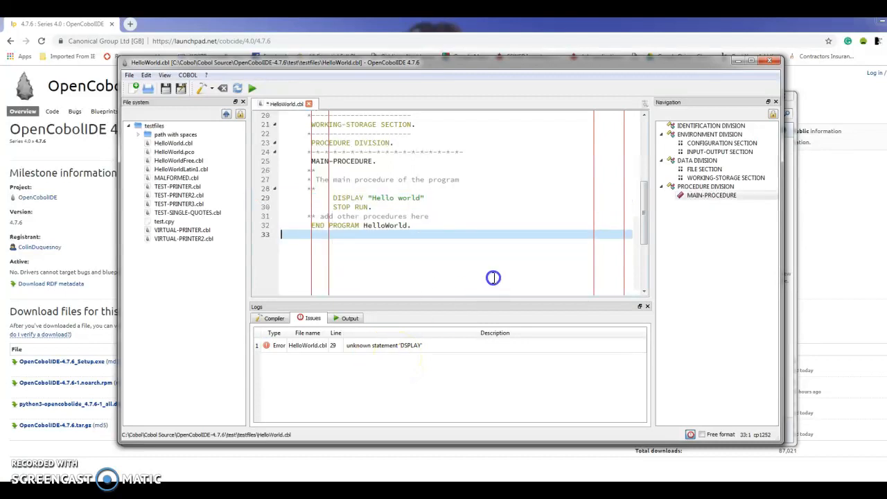
Recompile the corrected HelloWorld.cbl so it builds HelloWorld.exe successfully.
{"action": "left_click", "coordinate": [187, 74]}
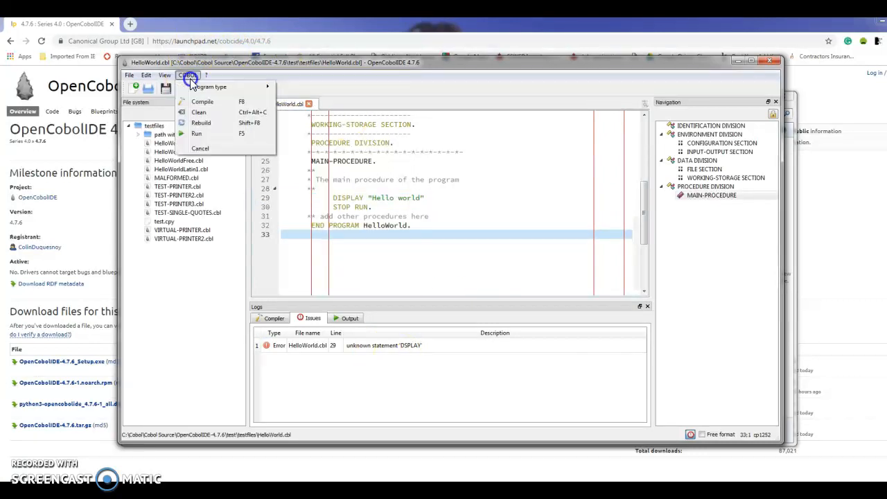
{"action": "left_click", "coordinate": [202, 102]}
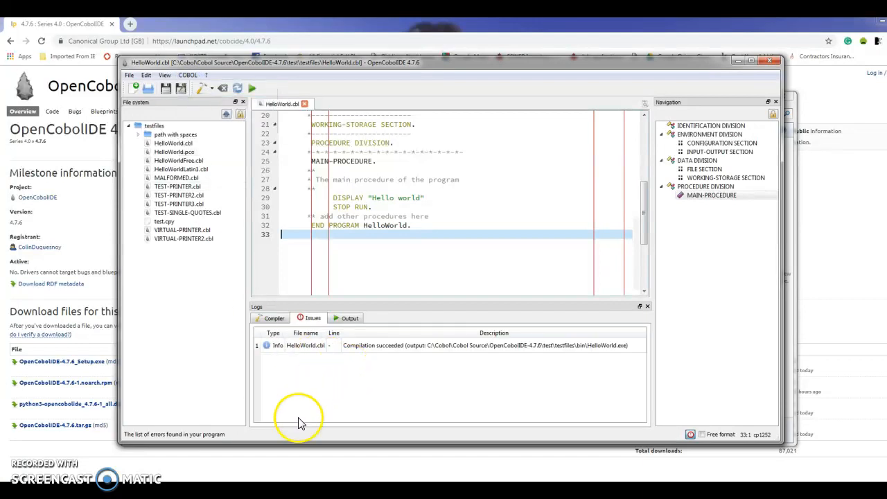
{"action": "mouse_move", "coordinate": [387, 366]}
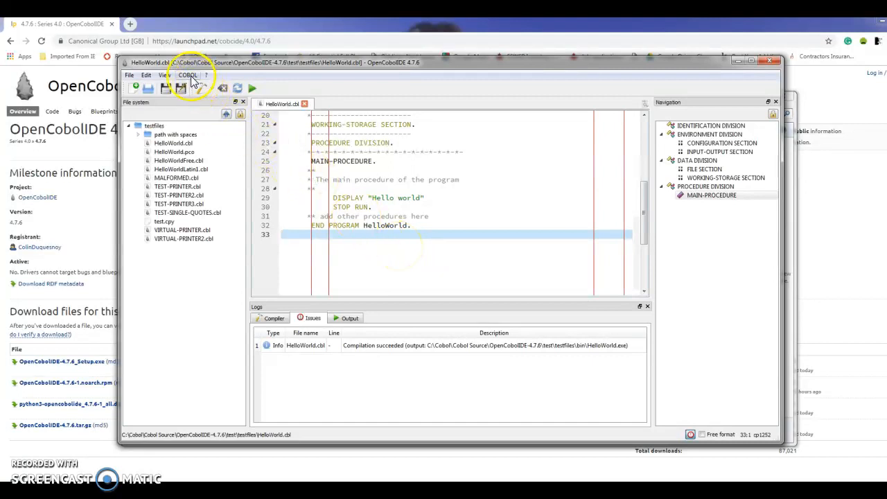
Run HelloWorld.exe from the COBOL menu, printing 'Hello world' with exit code 0.
{"action": "left_click", "coordinate": [189, 74]}
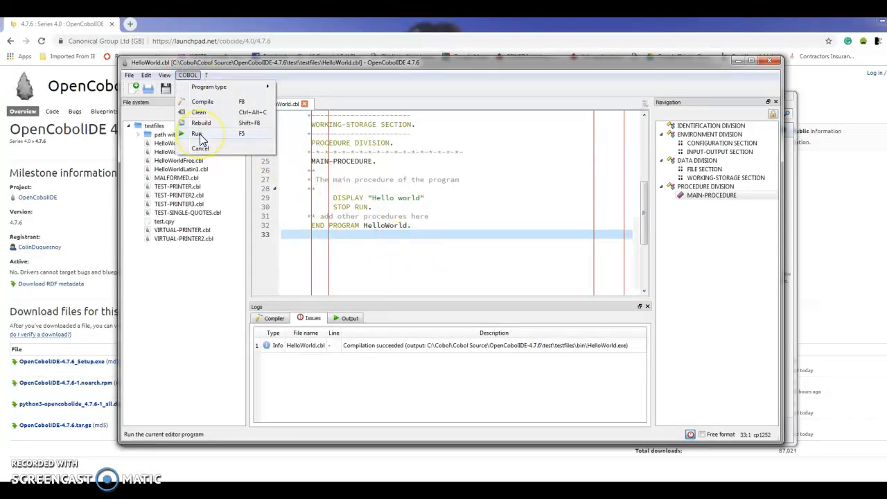
{"action": "left_click", "coordinate": [197, 133]}
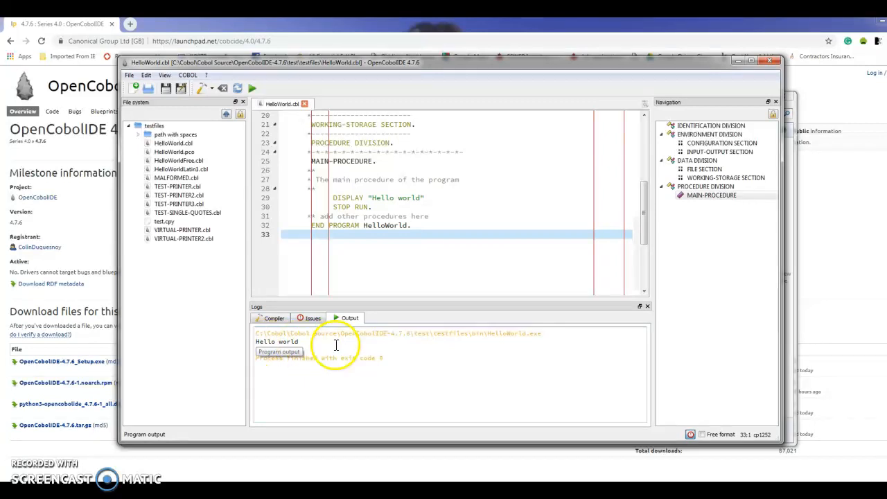
{"action": "mouse_move", "coordinate": [435, 367]}
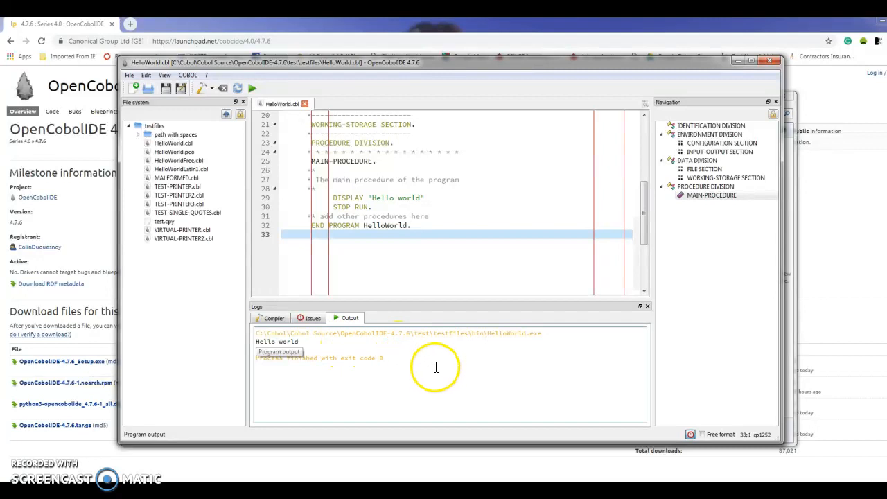
{"action": "mouse_move", "coordinate": [391, 363]}
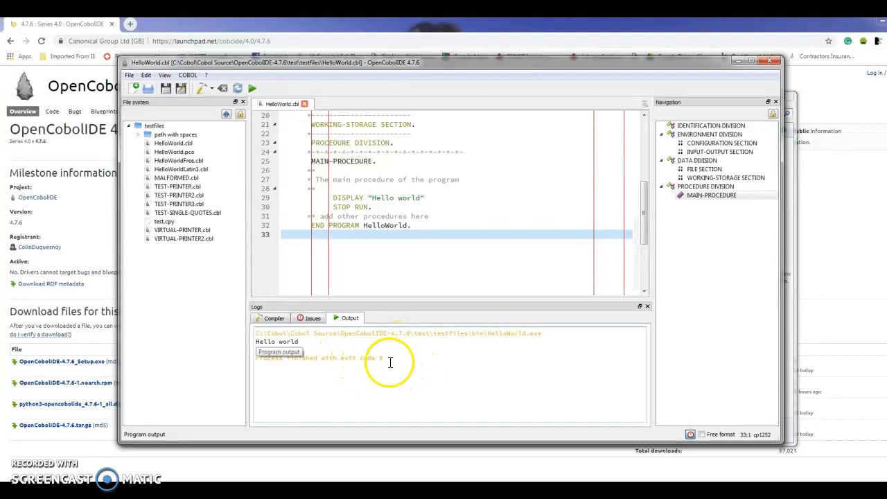
{"action": "mouse_move", "coordinate": [396, 377]}
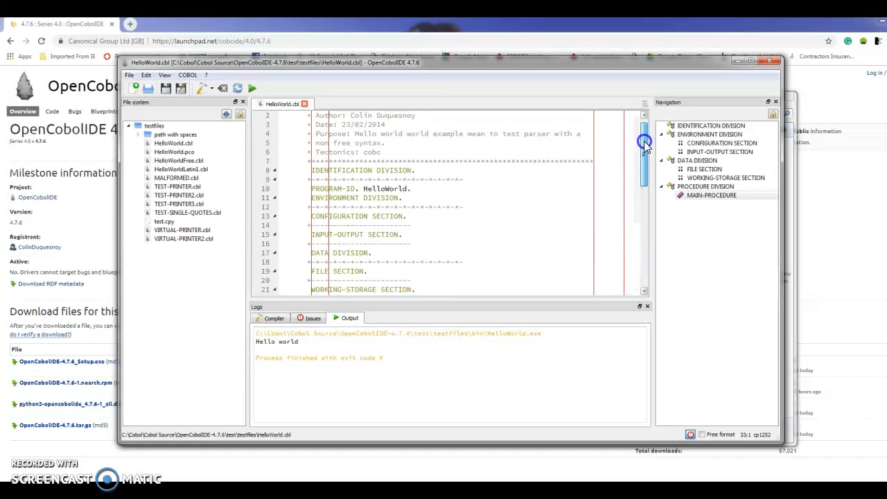
{"action": "mouse_move", "coordinate": [499, 213]}
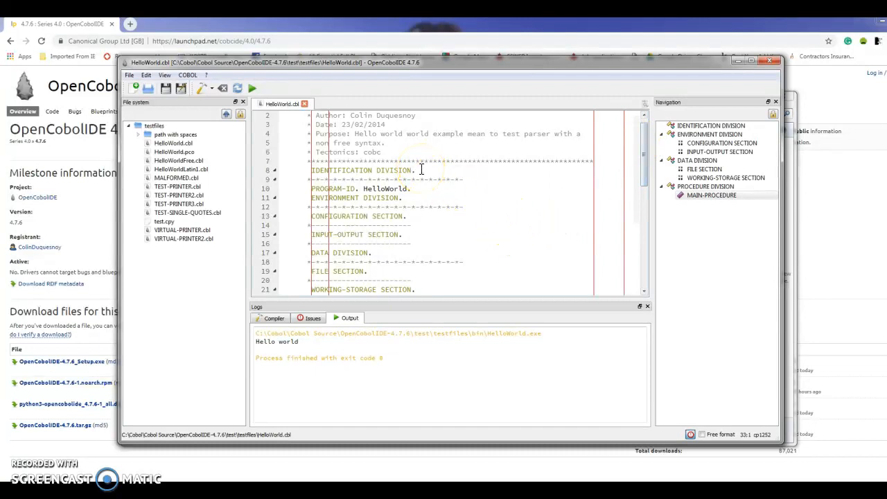
{"action": "mouse_move", "coordinate": [593, 151]}
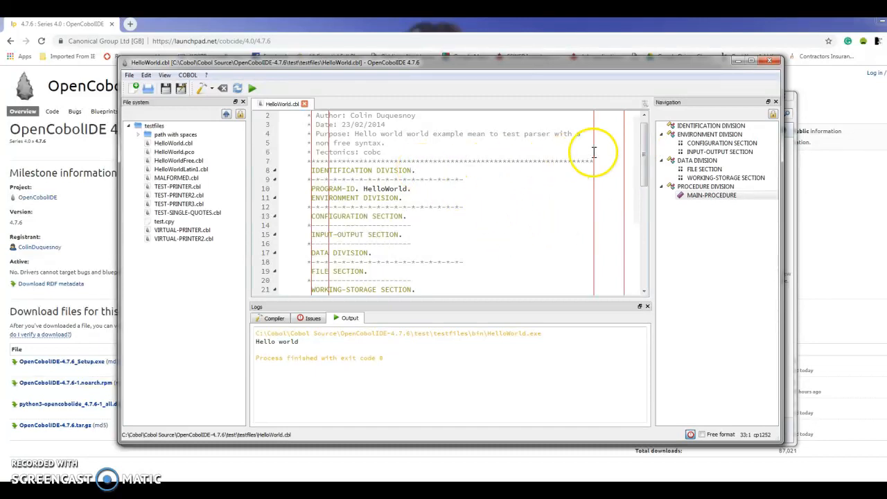
{"action": "scroll", "scroll_direction": "down", "scroll_amount": 3}
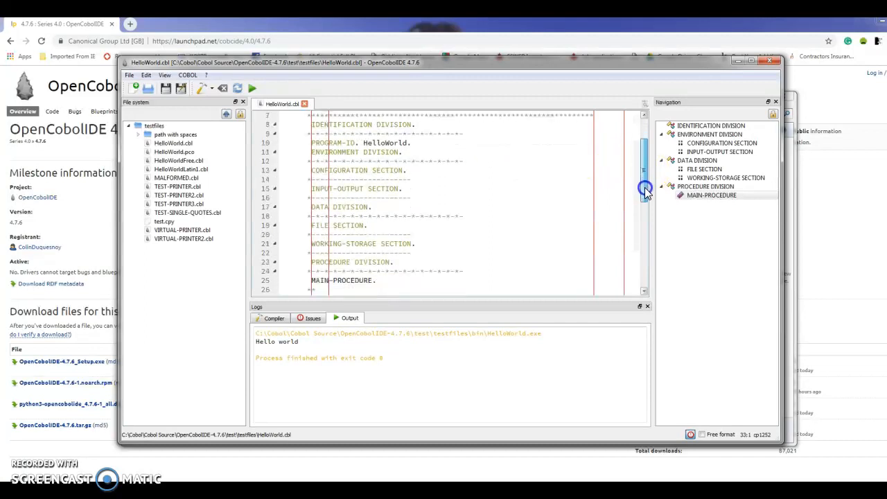
{"action": "scroll", "scroll_direction": "down", "scroll_amount": 3}
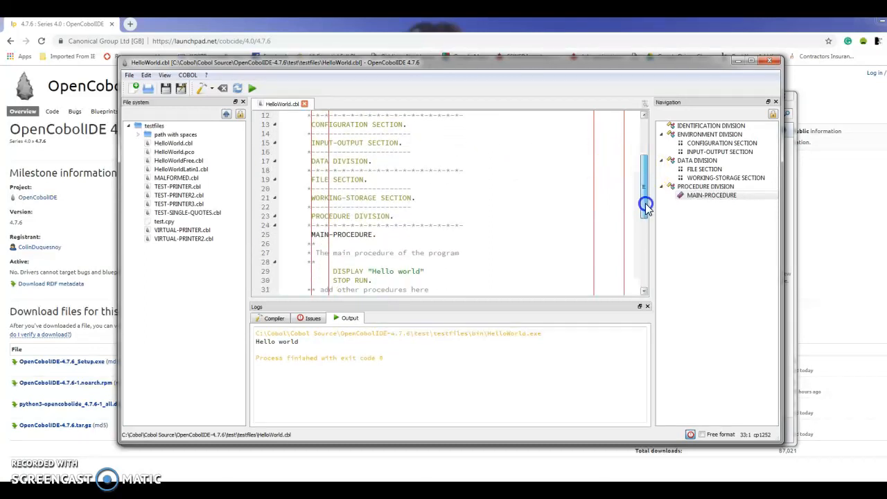
{"action": "scroll", "scroll_direction": "up", "scroll_amount": 3}
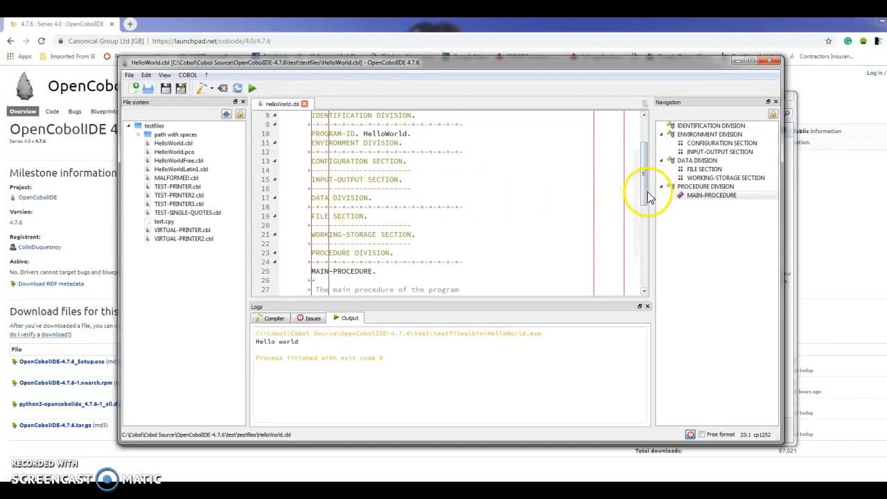
{"action": "mouse_move", "coordinate": [643, 193]}
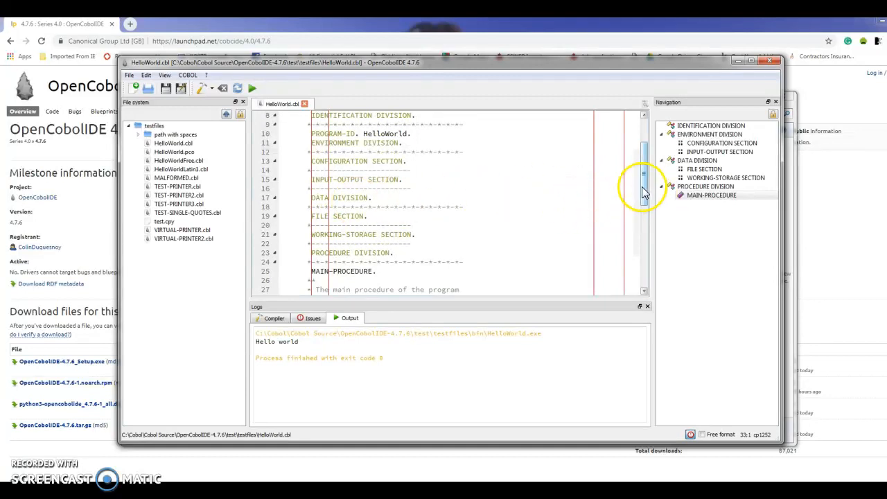
{"action": "scroll", "scroll_direction": "down", "scroll_amount": 3}
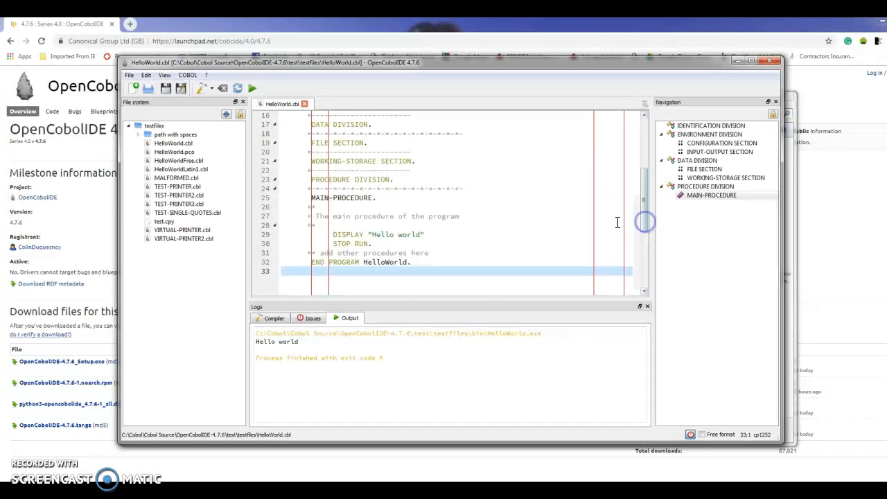
{"action": "mouse_move", "coordinate": [430, 189]}
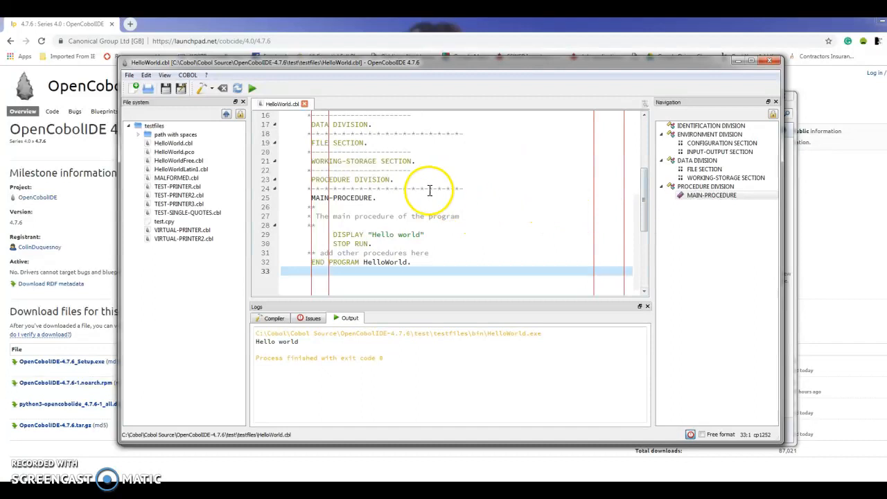